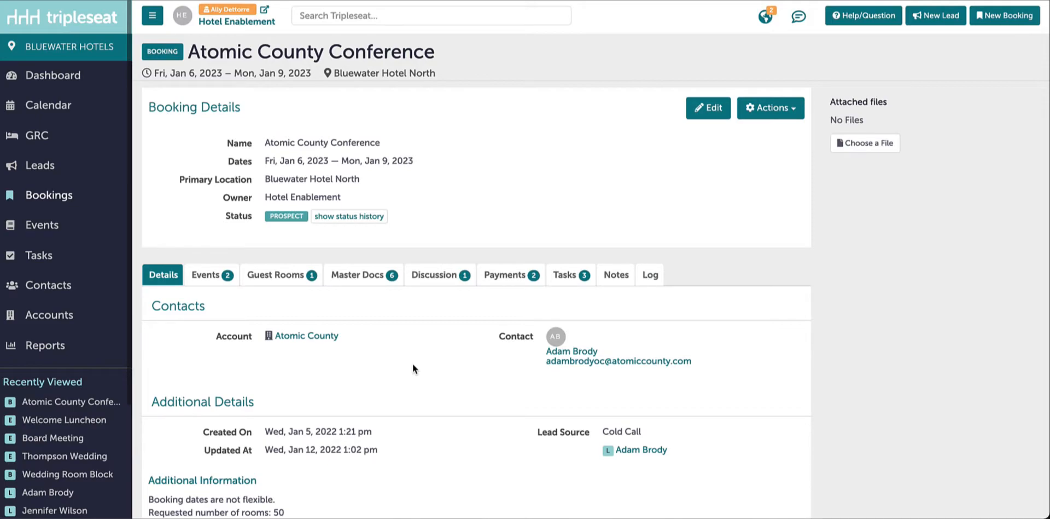
Show the booking's Master Docs and bring up actions for the Combined Hotel Booking Documents Template.
left_click(357, 274)
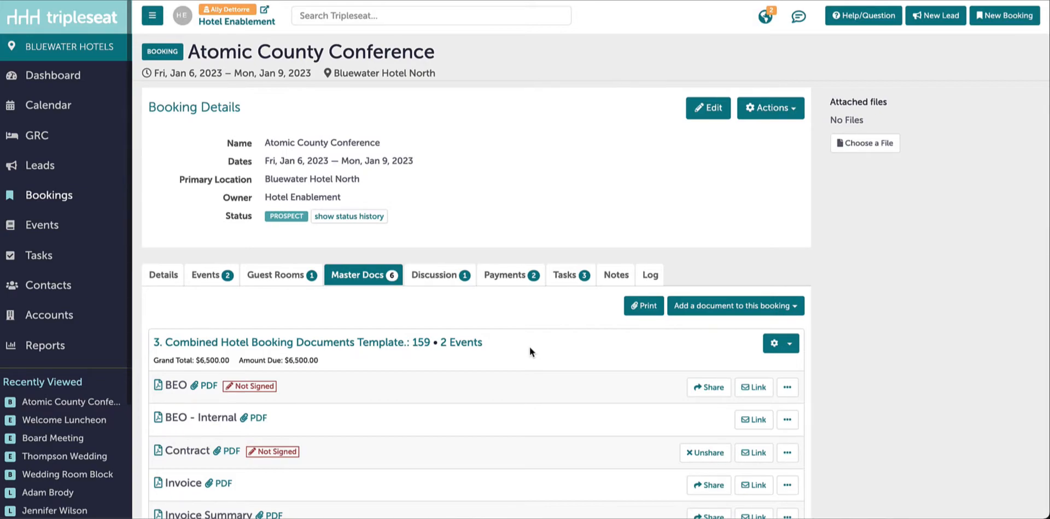
left_click(790, 344)
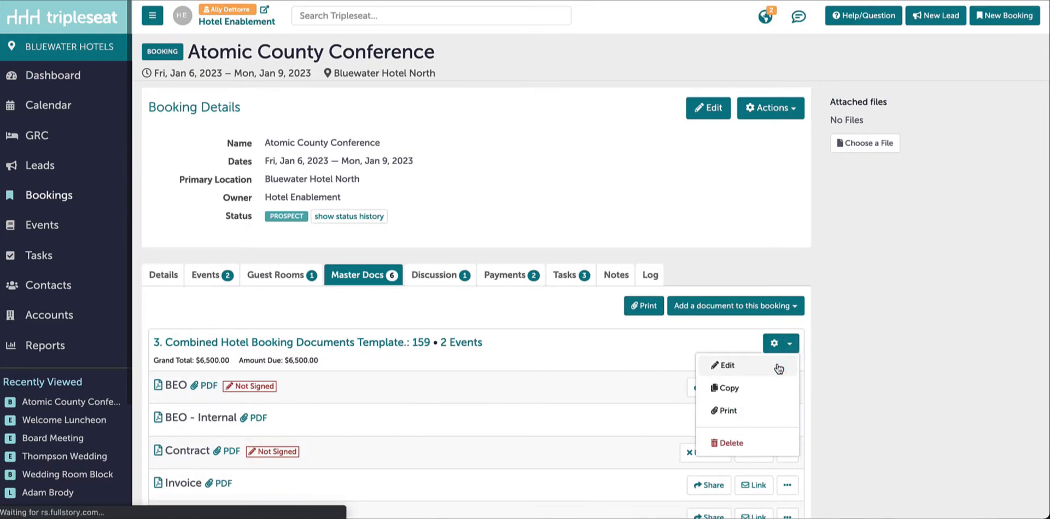
Edit the combined booking document and scroll to its Event Terms section.
left_click(726, 365)
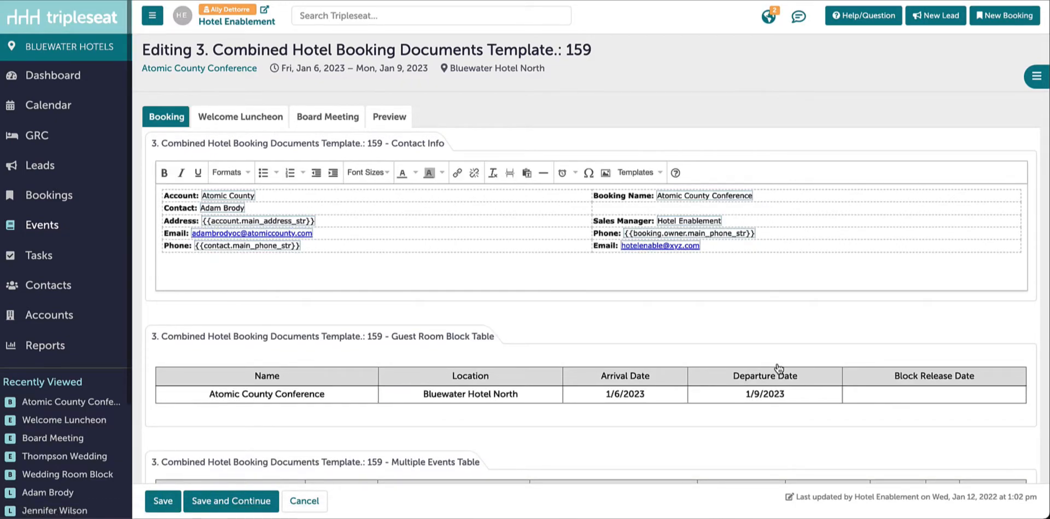
scroll("down", 3)
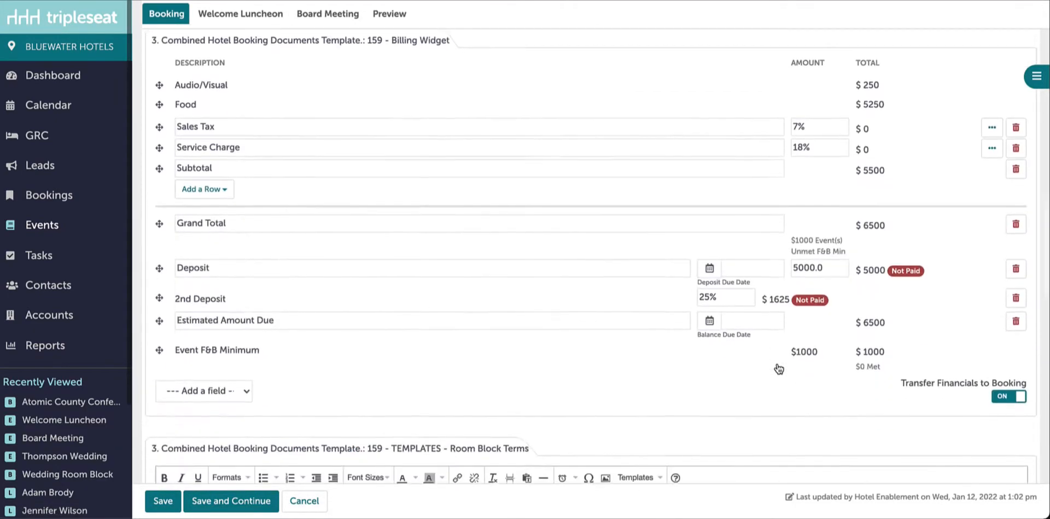
scroll("down", 3)
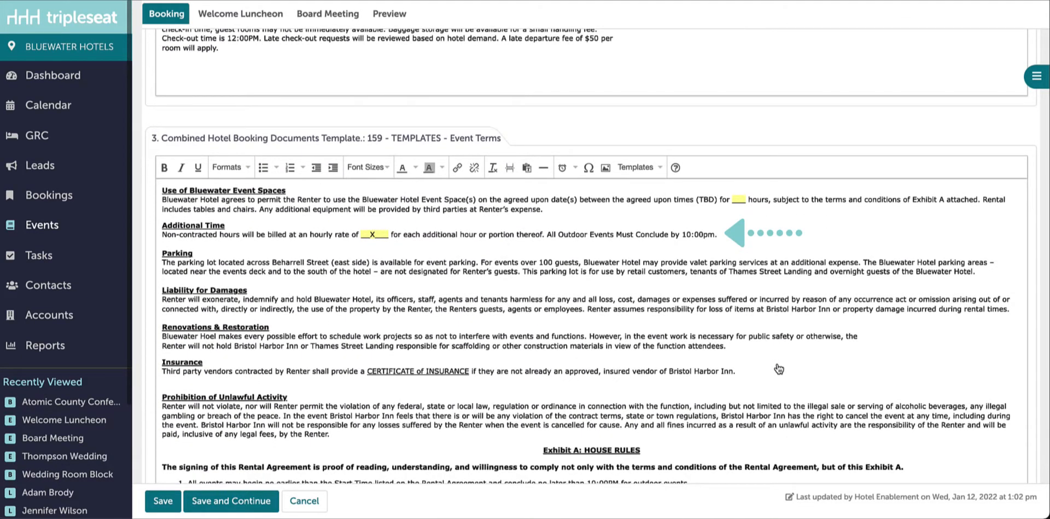
mouse_move(776, 365)
type("1")
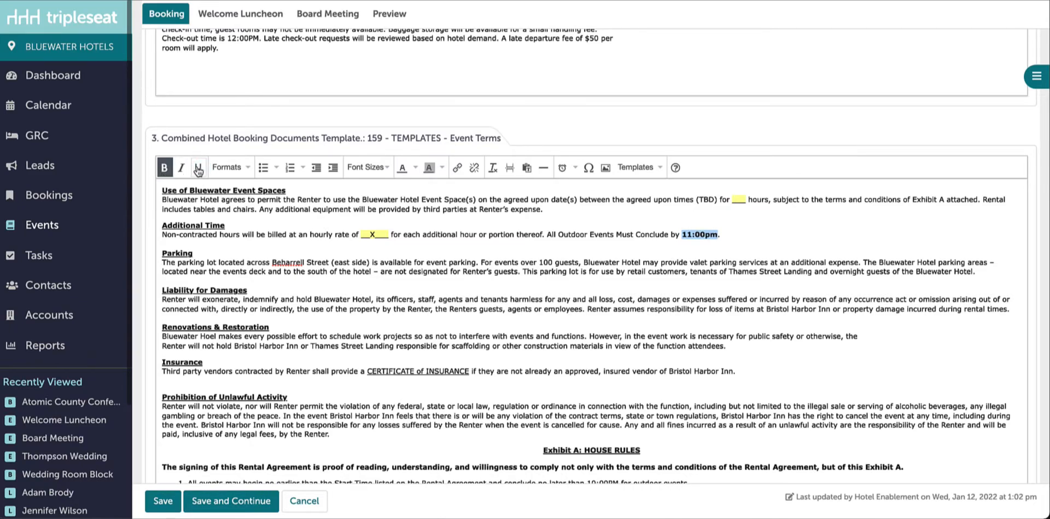
Underline the 11:00pm outdoor-event end time in the Event Terms.
left_click(197, 168)
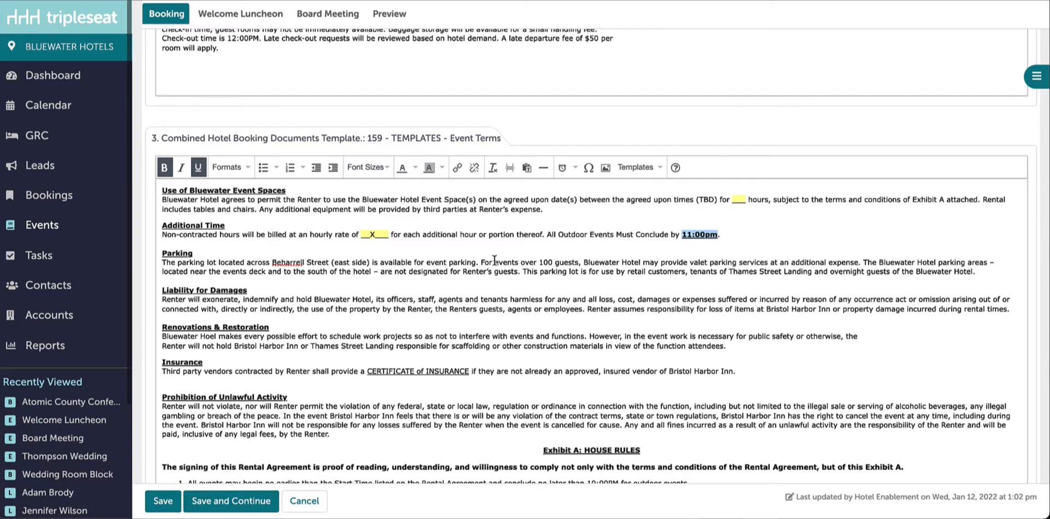
mouse_move(505, 255)
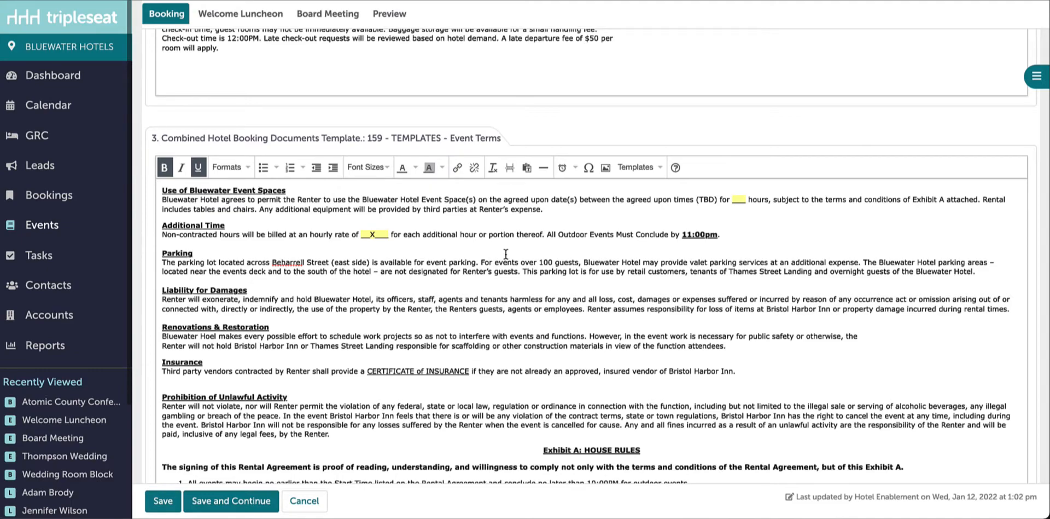
key("Cmd+c")
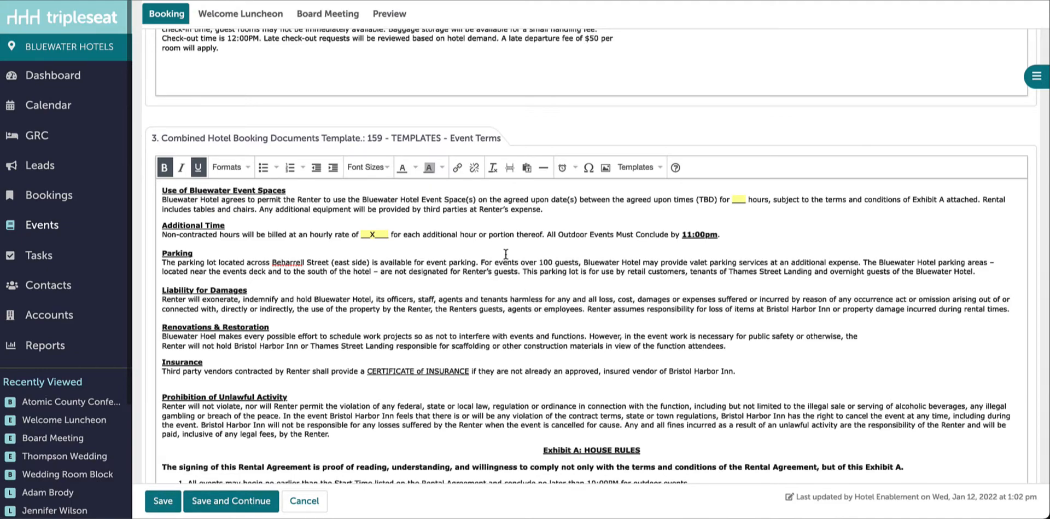
key("cmd+x")
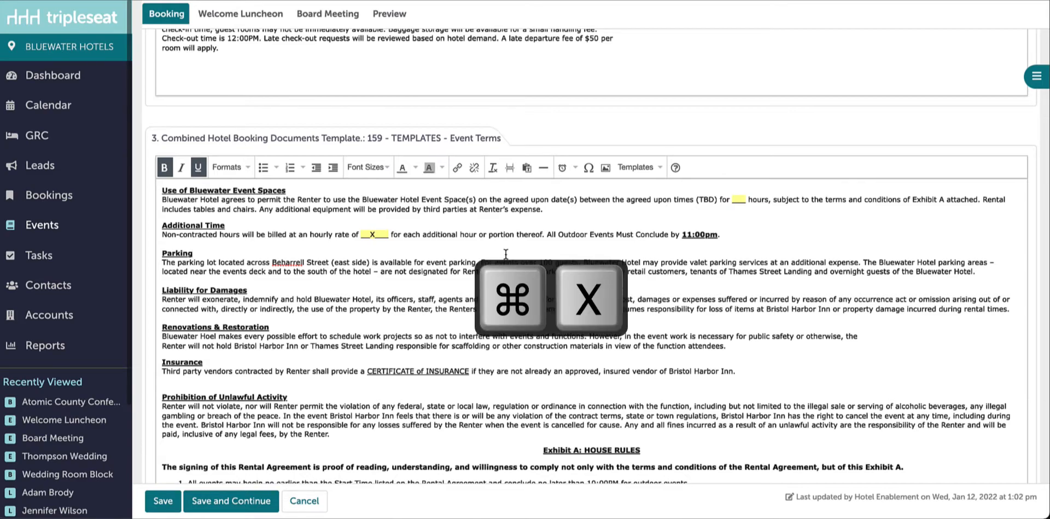
key("cmd+x")
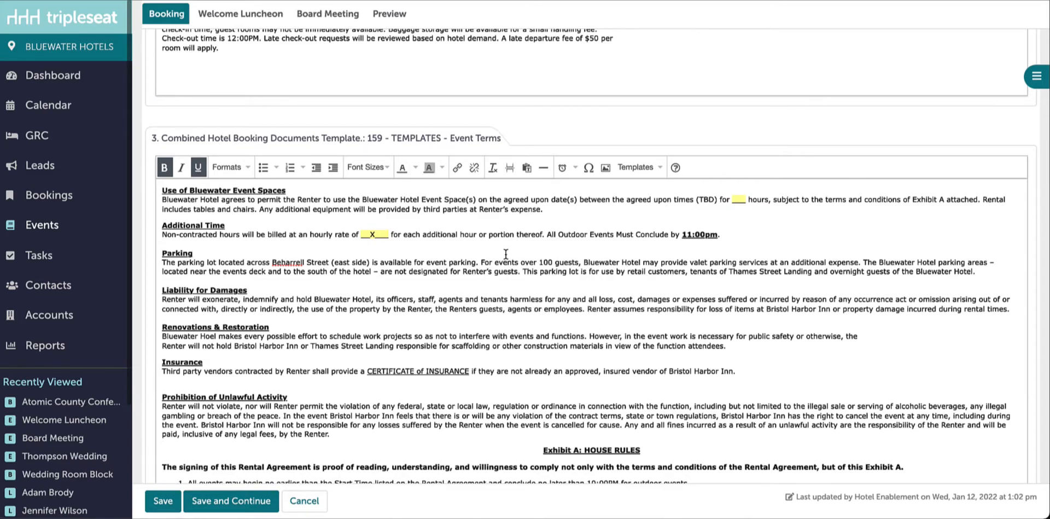
key("cmd+v")
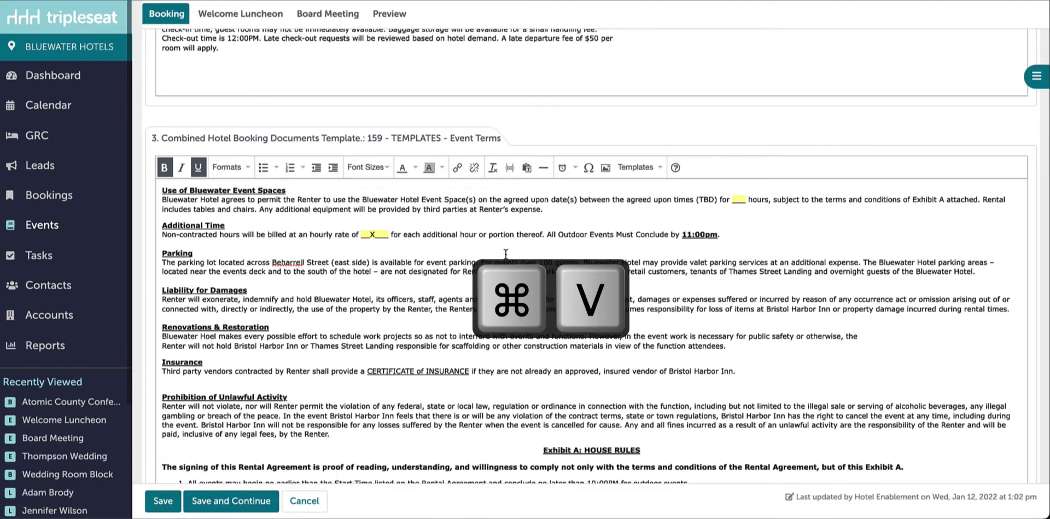
key("cmd+v")
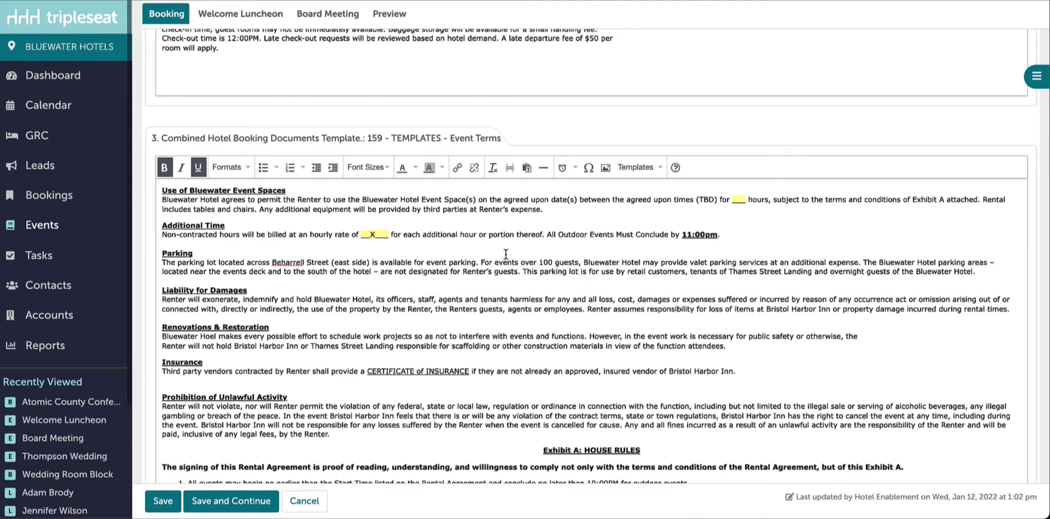
mouse_move(501, 250)
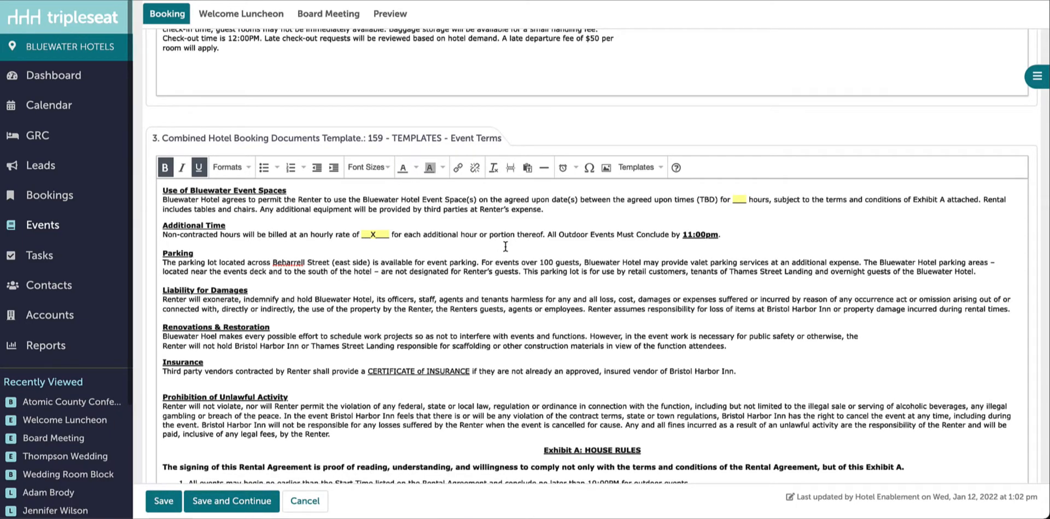
View the insertable booking fields after 11:00pm, then save the edited document.
right_click(730, 234)
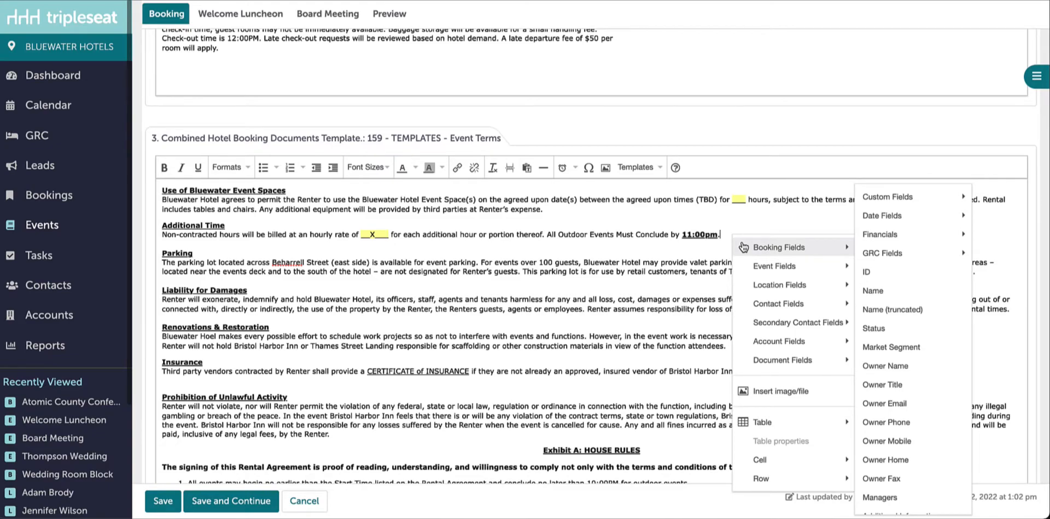
left_click(694, 248)
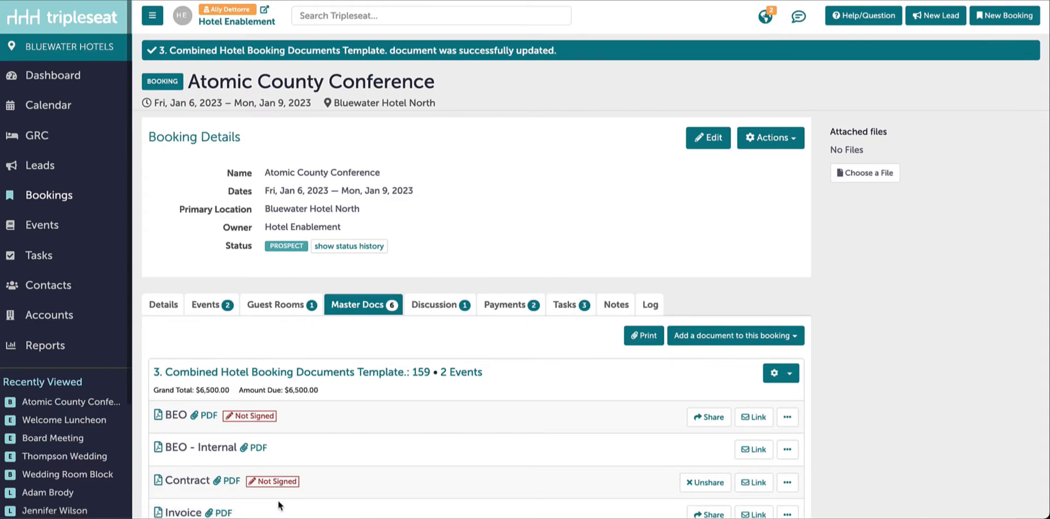
mouse_move(340, 489)
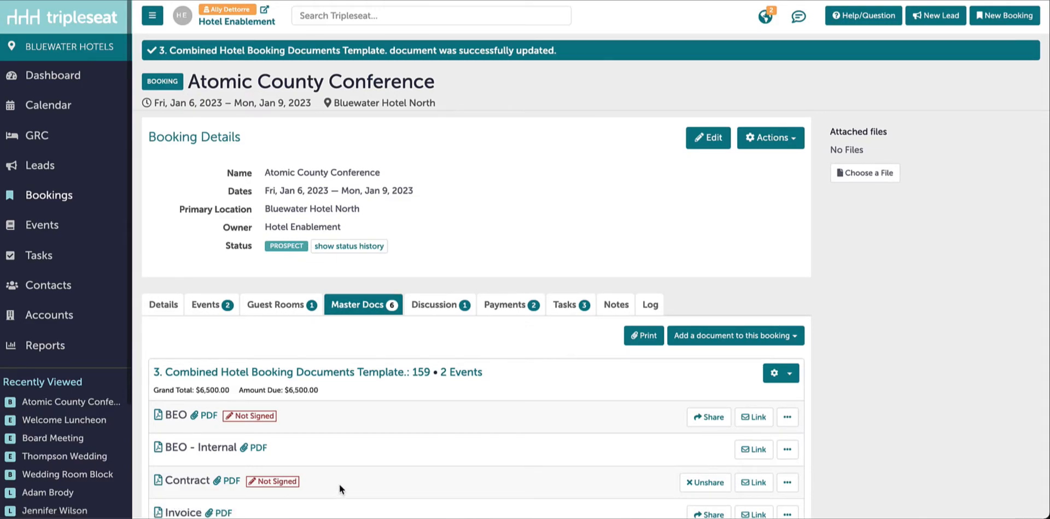